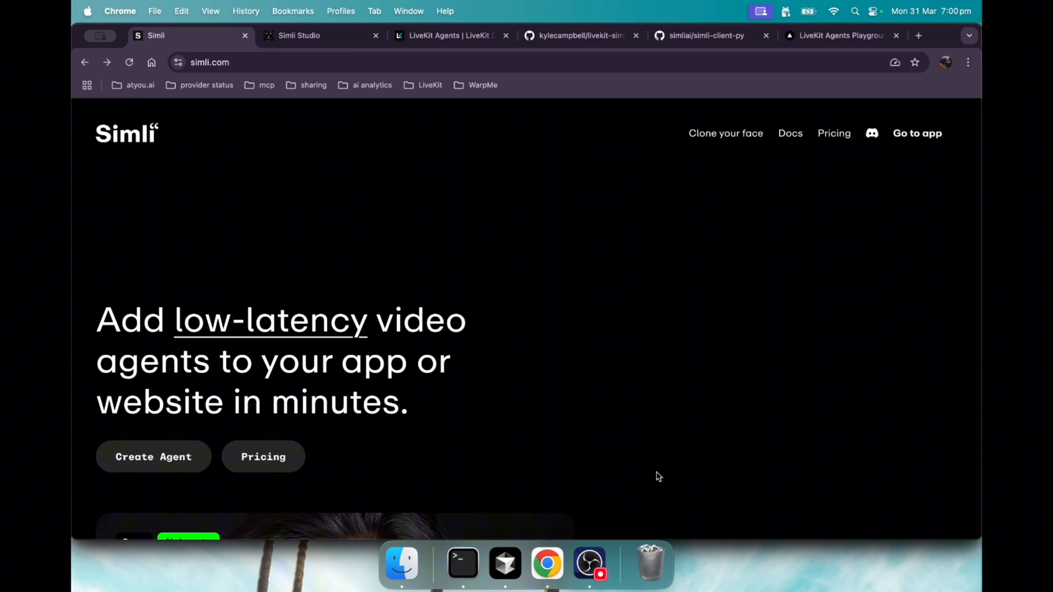
View the Your Agents page listing Skilled Thrush, Hope and Ong with their face IDs
left_click(310, 35)
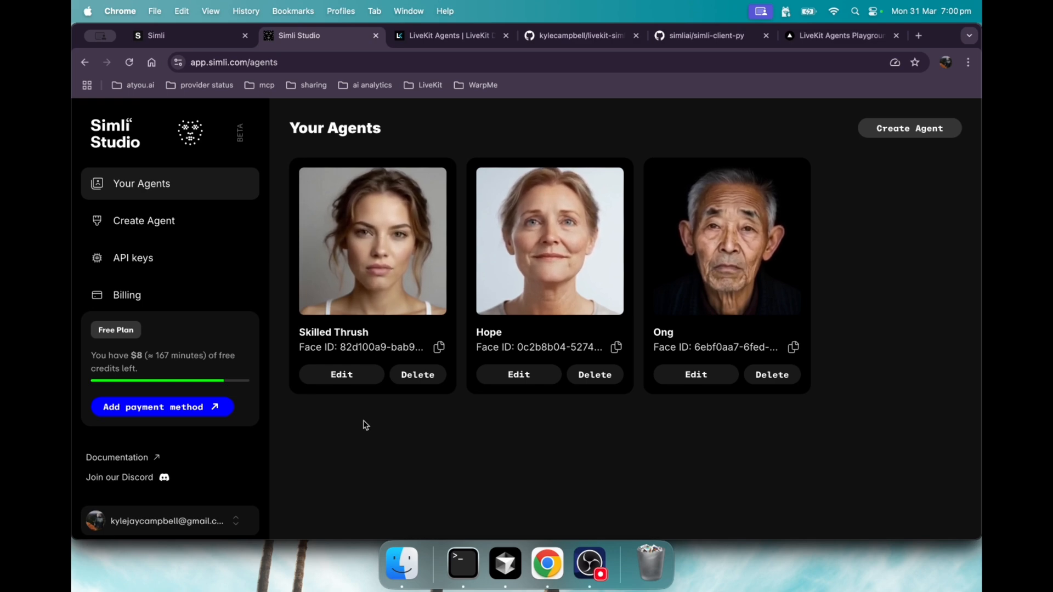
mouse_move(459, 35)
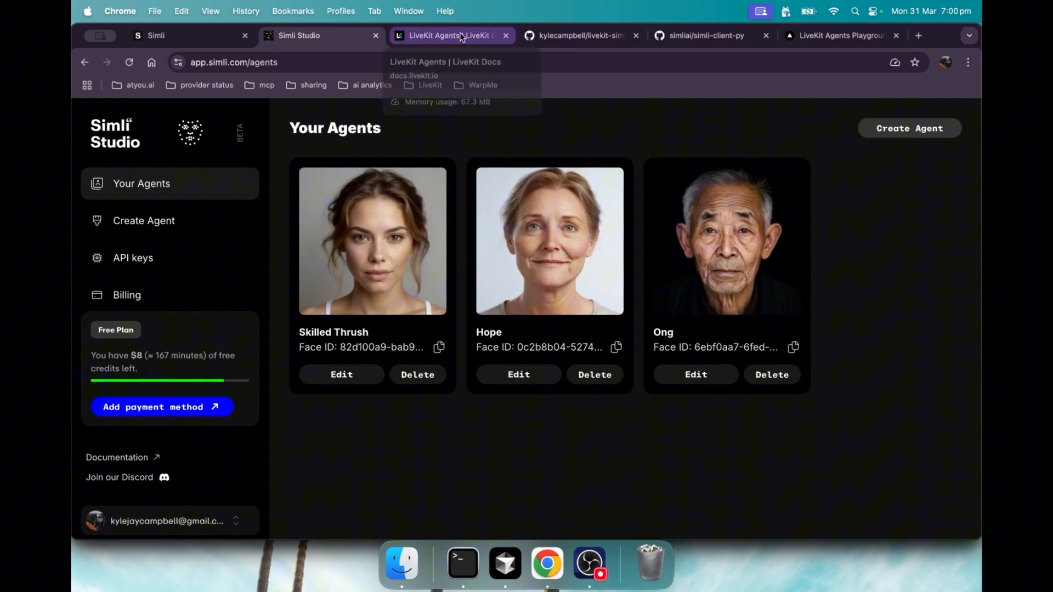
Look through the LiveKit Agents framework overview page down to its footer
left_click(450, 35)
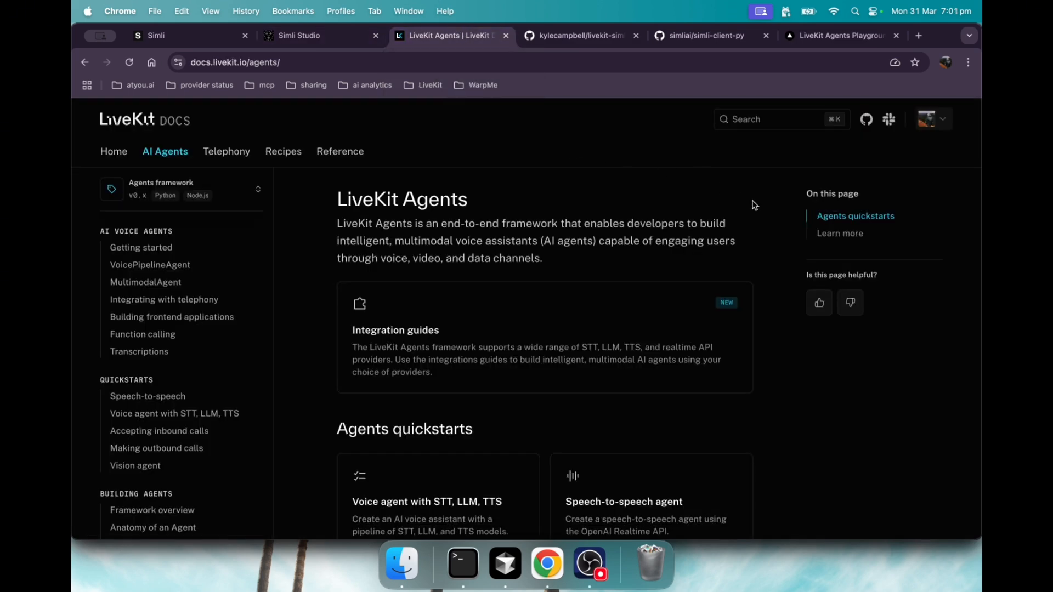
mouse_move(772, 225)
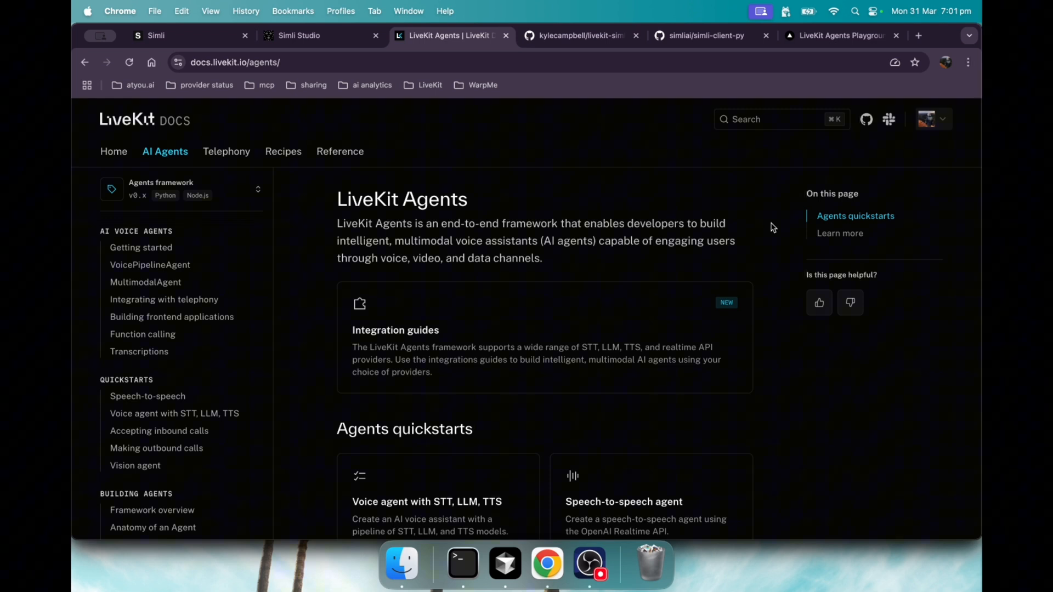
scroll("down", 3)
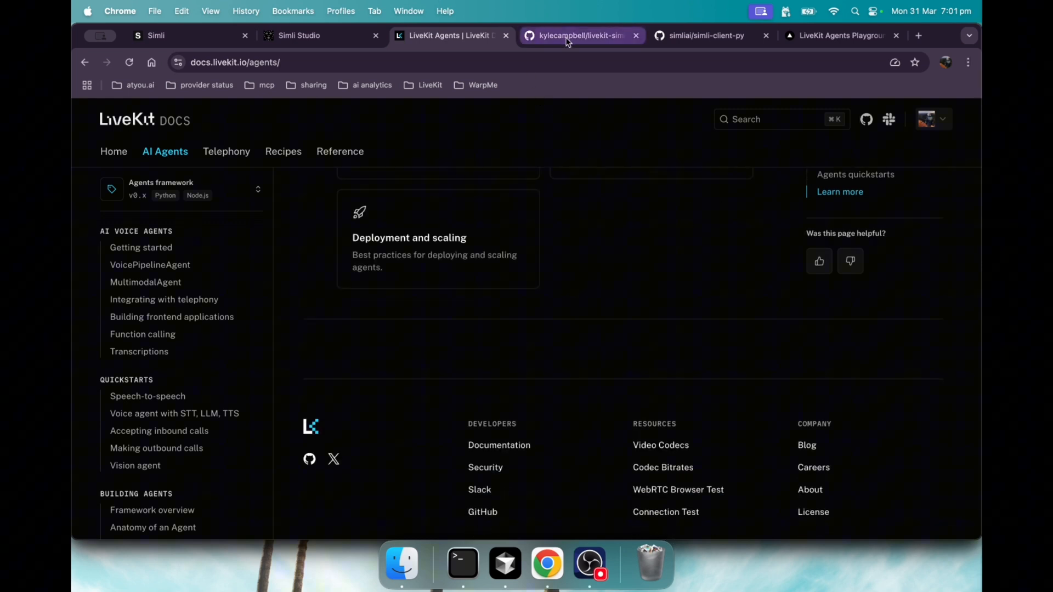
Read the livekit-simli-avatar-agent README through installation, setup, usage and the Agents Playground section
left_click(570, 36)
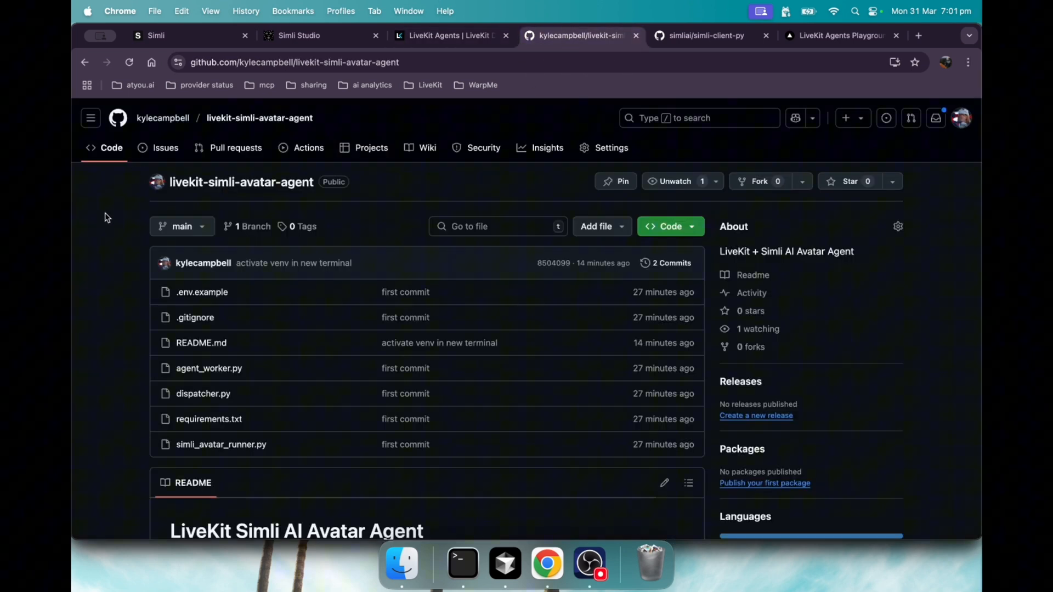
scroll("down", 3)
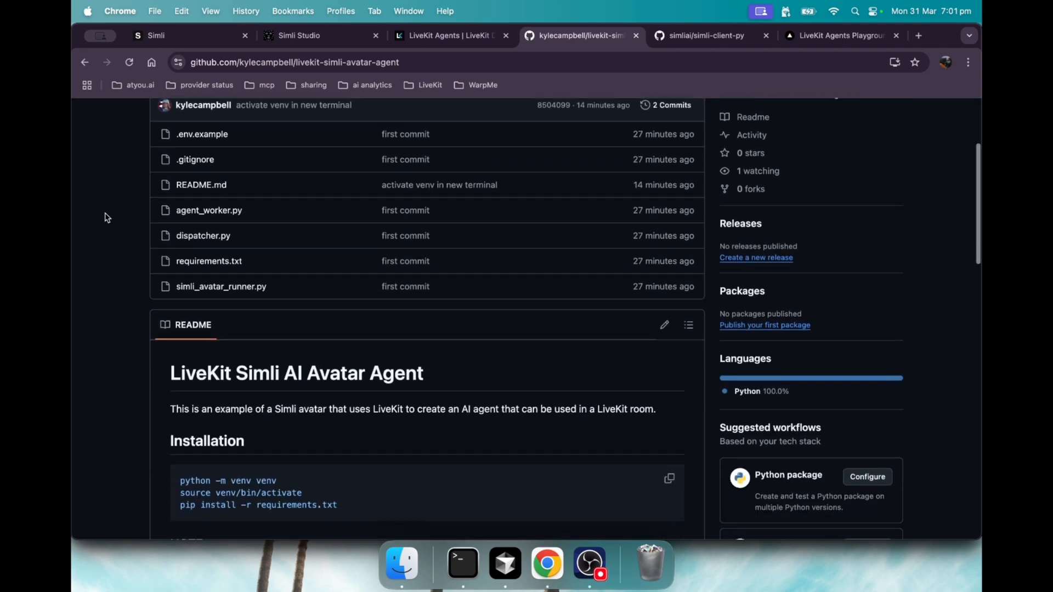
scroll("down", 3)
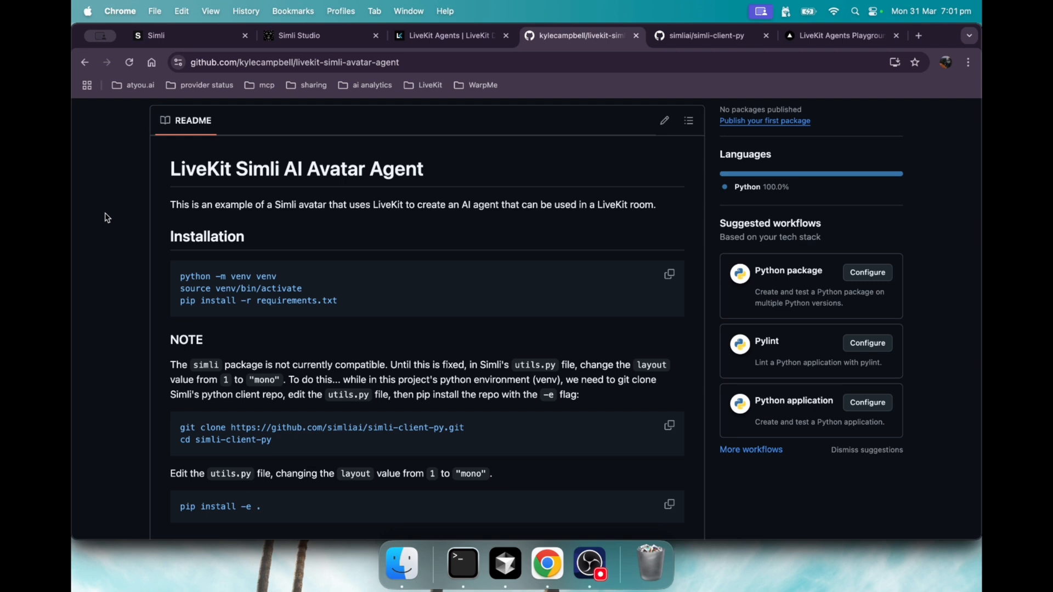
scroll("down", 3)
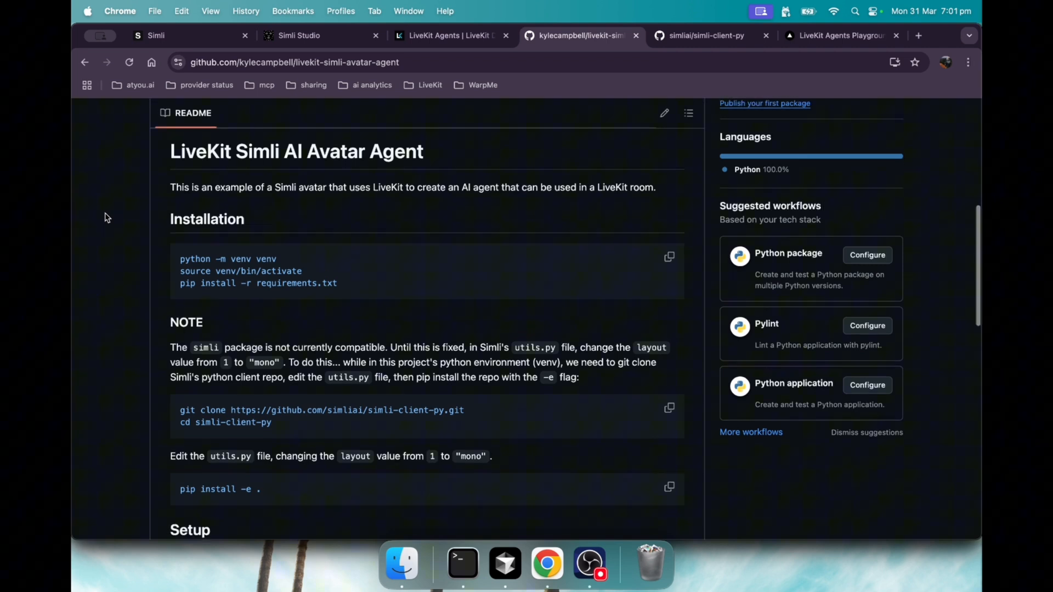
scroll("down", 3)
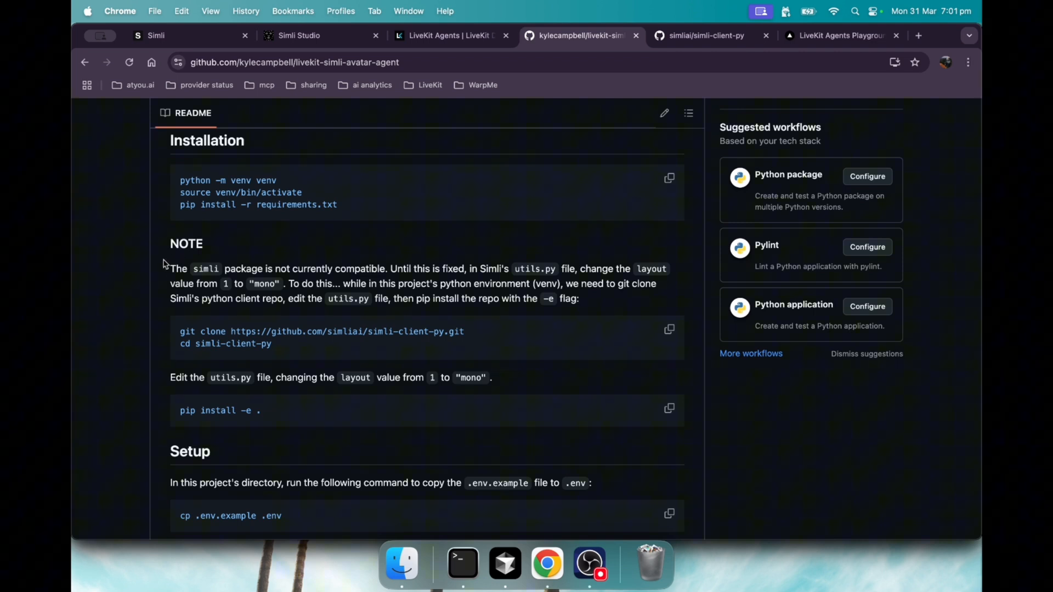
mouse_move(145, 302)
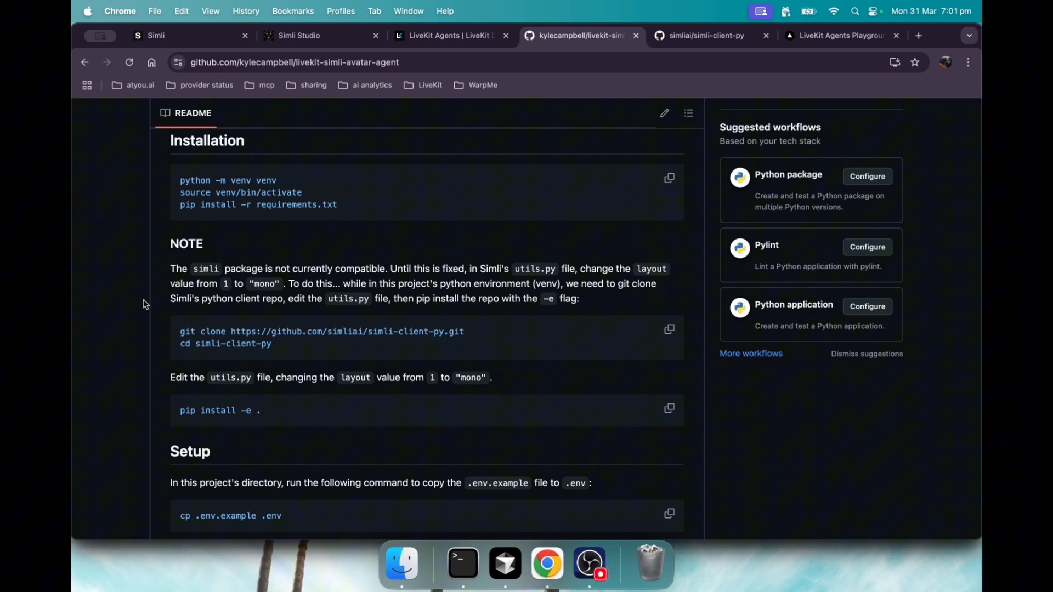
mouse_move(156, 344)
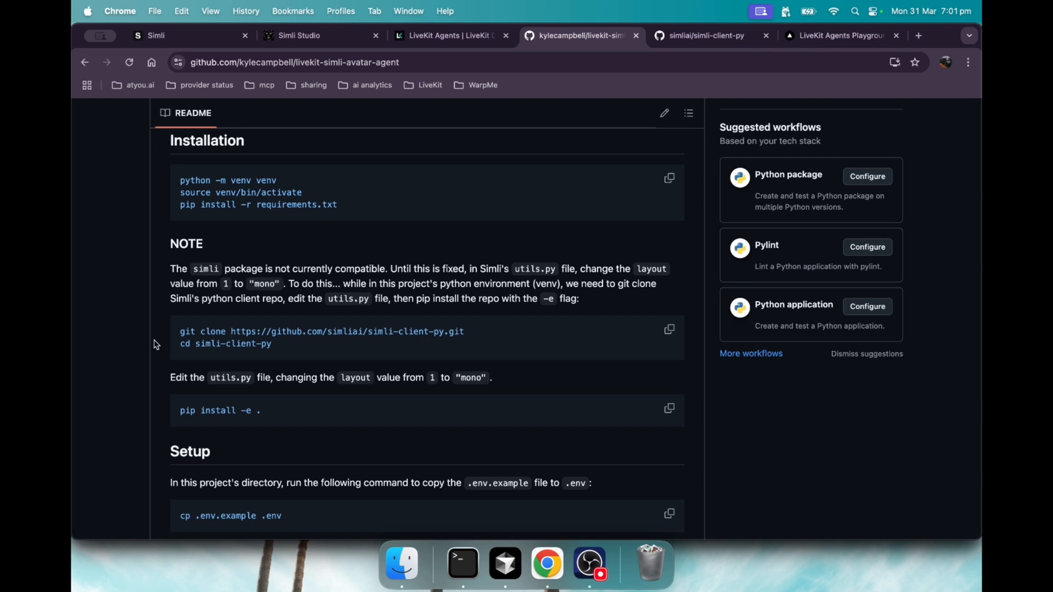
mouse_move(145, 379)
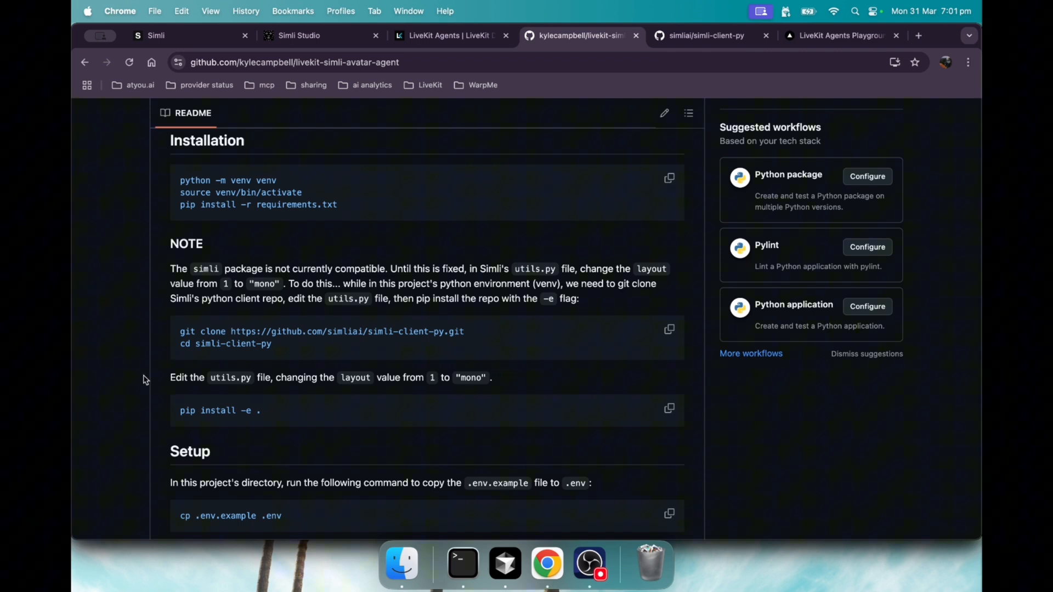
scroll("down", 3)
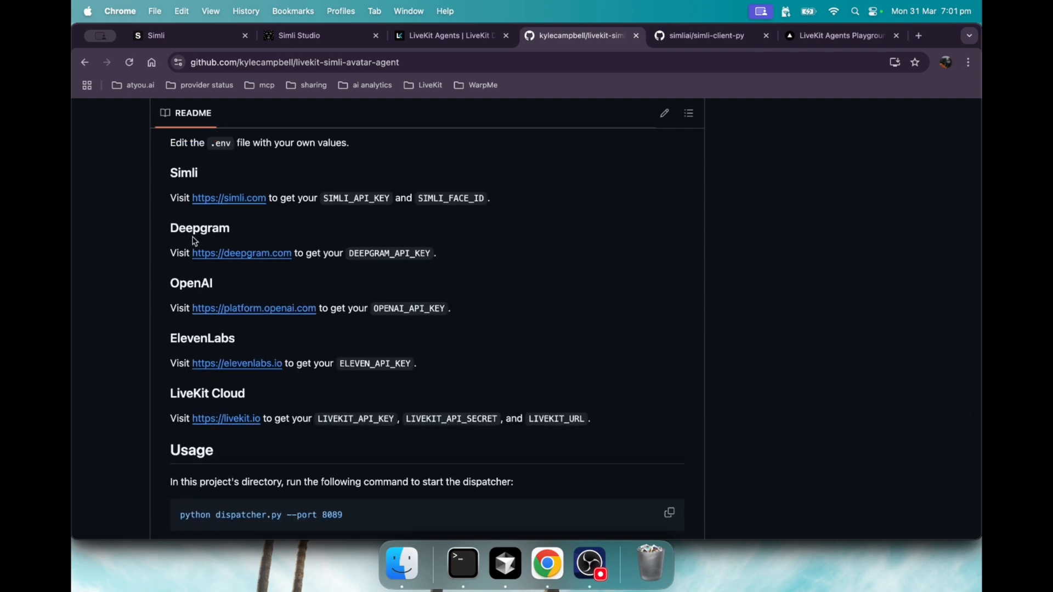
mouse_move(185, 342)
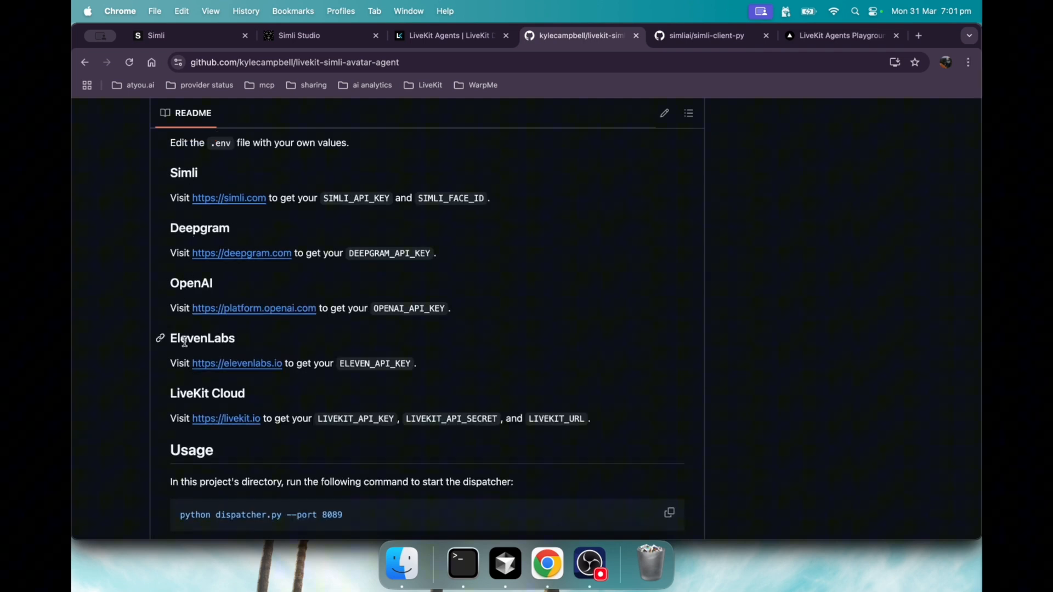
scroll("down", 3)
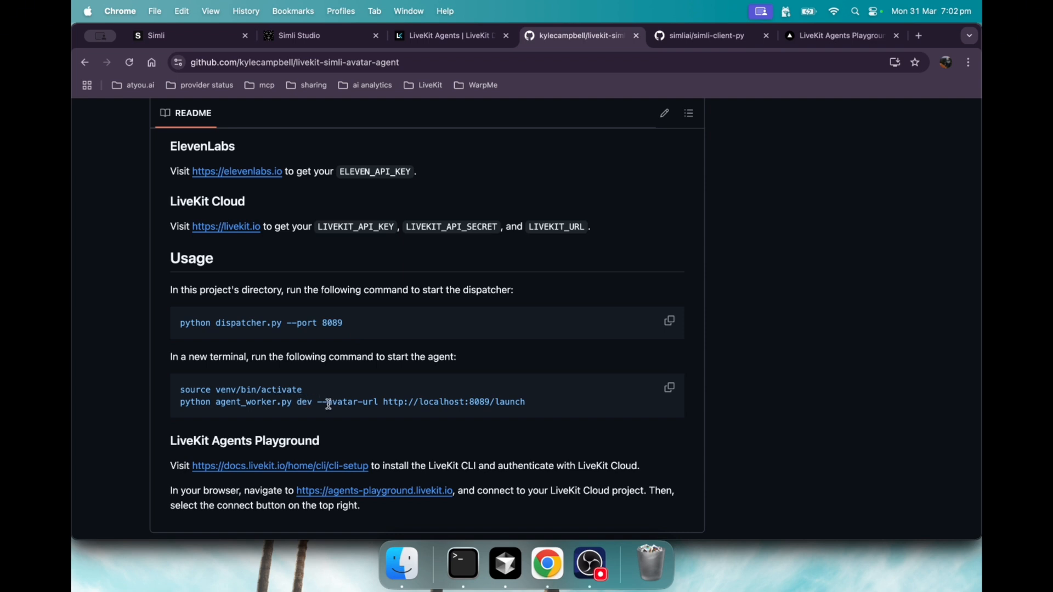
mouse_move(418, 482)
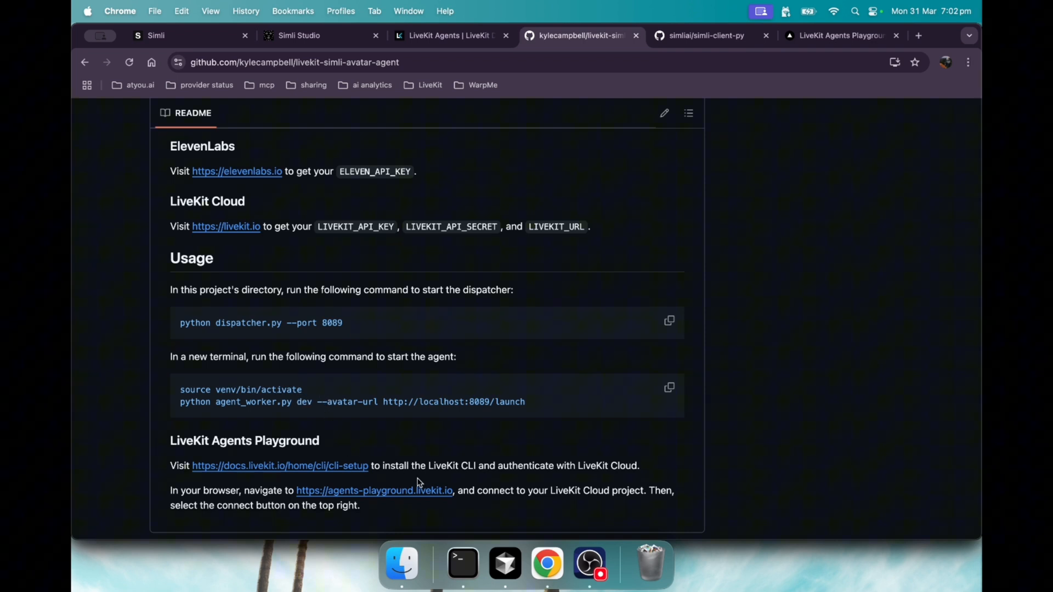
mouse_move(464, 490)
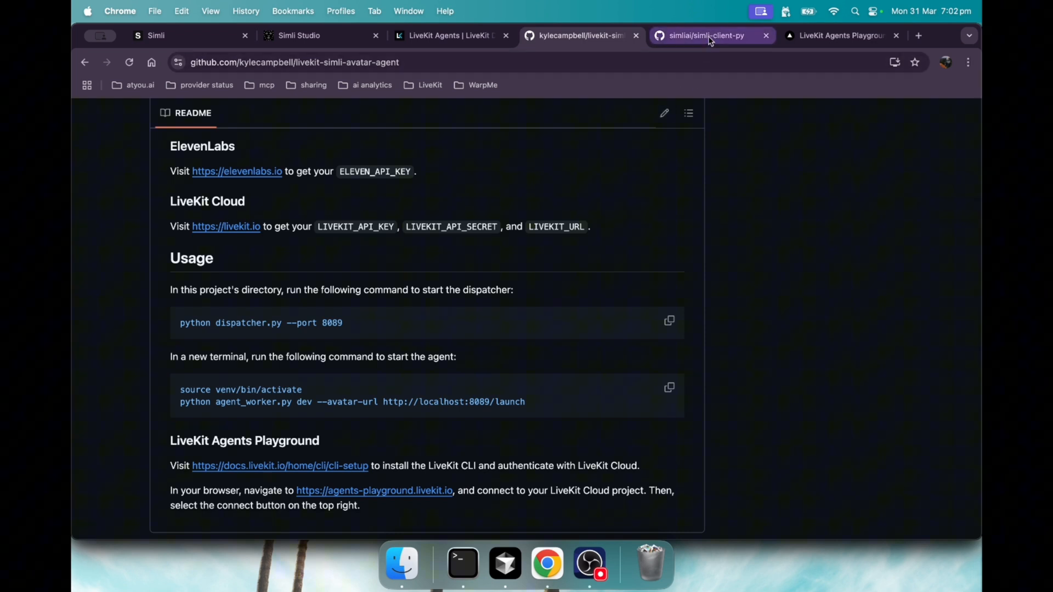
View utils.py inside the simli folder of the simli-client-py repository
left_click(711, 35)
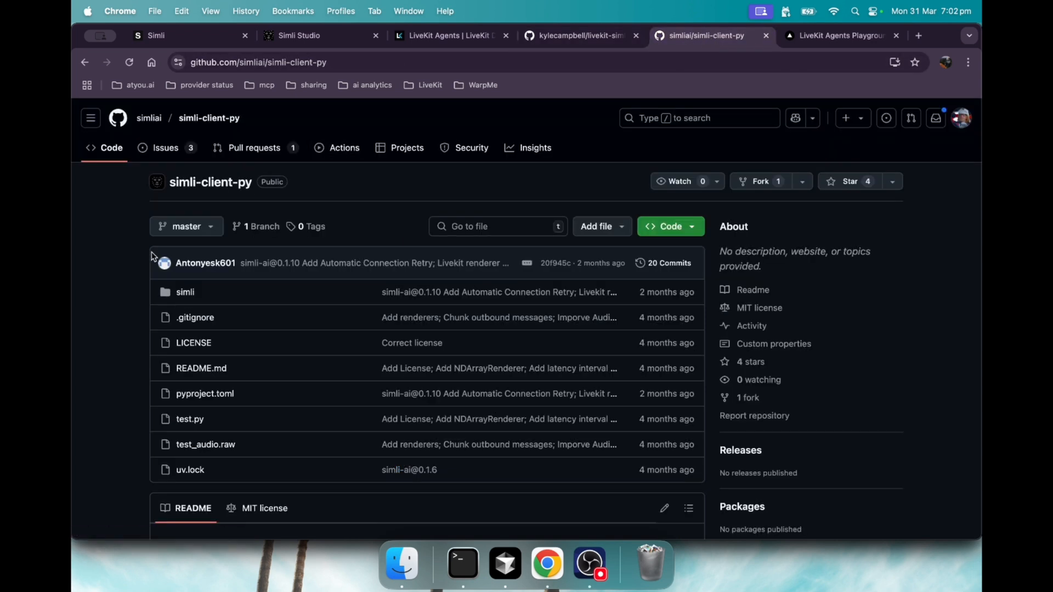
mouse_move(197, 444)
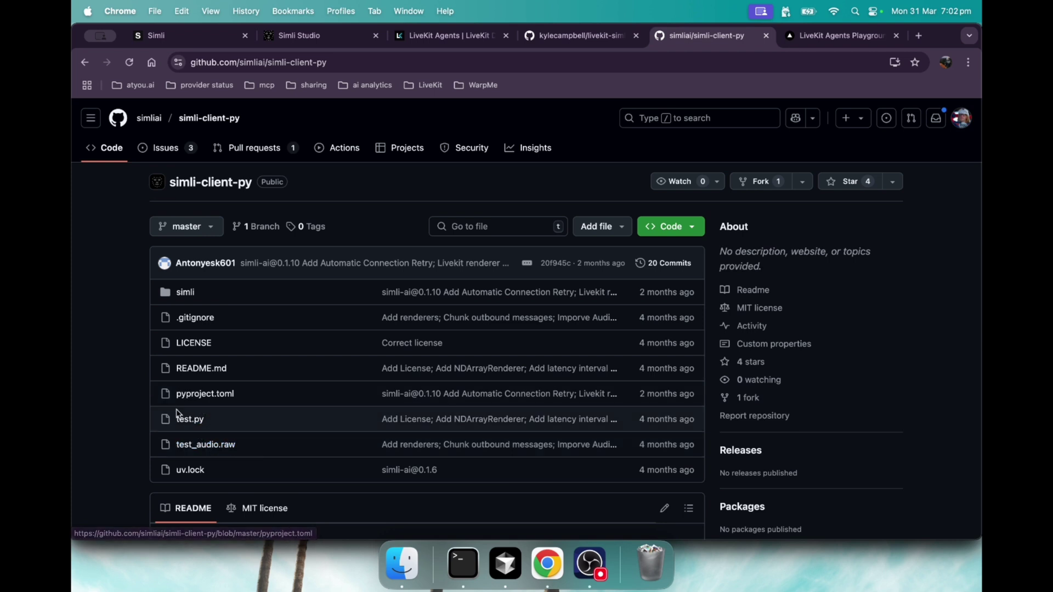
mouse_move(184, 291)
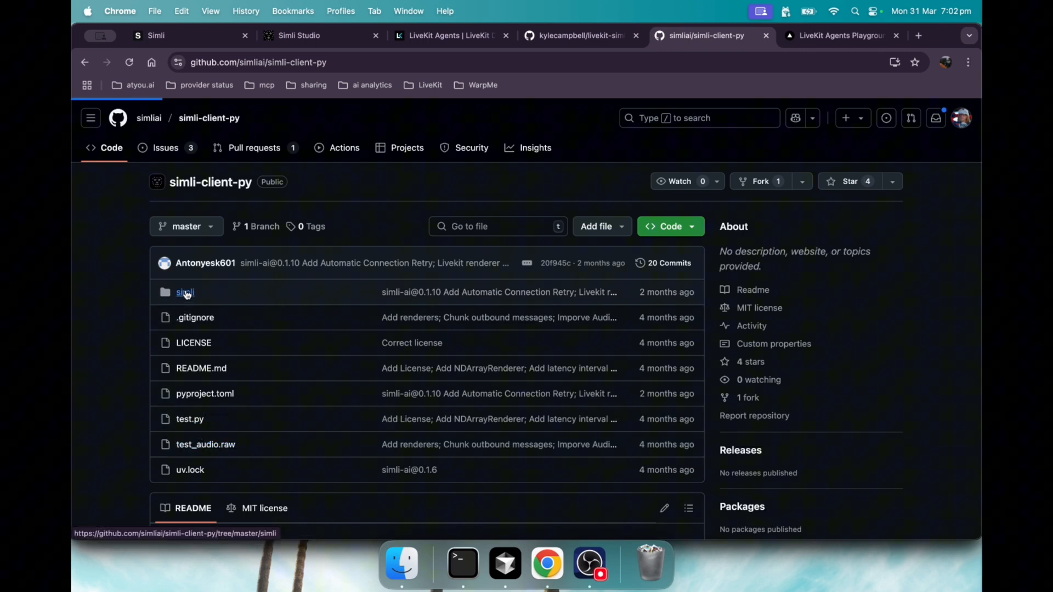
left_click(185, 292)
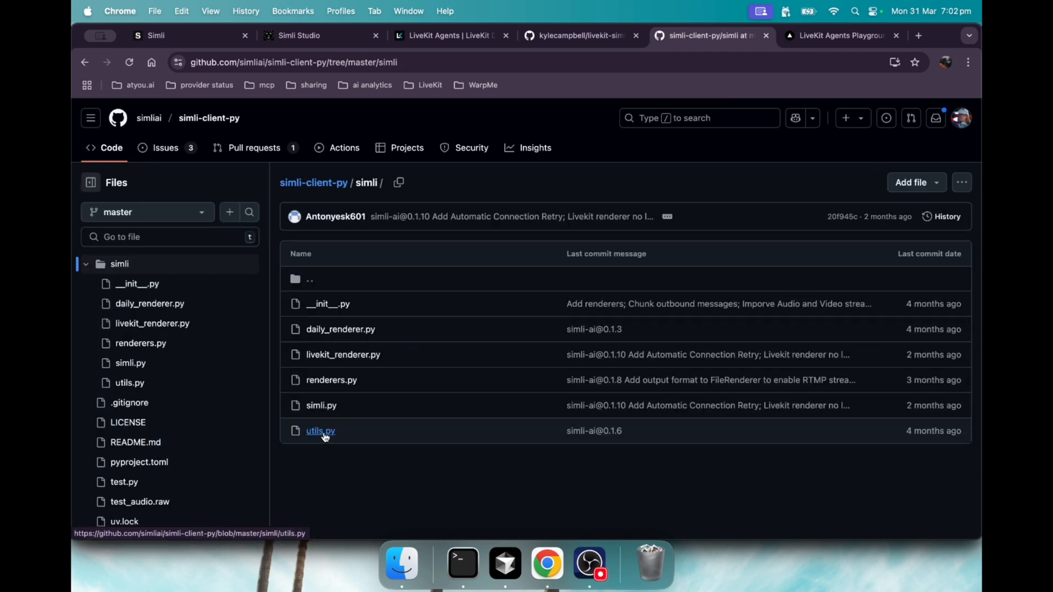
left_click(320, 431)
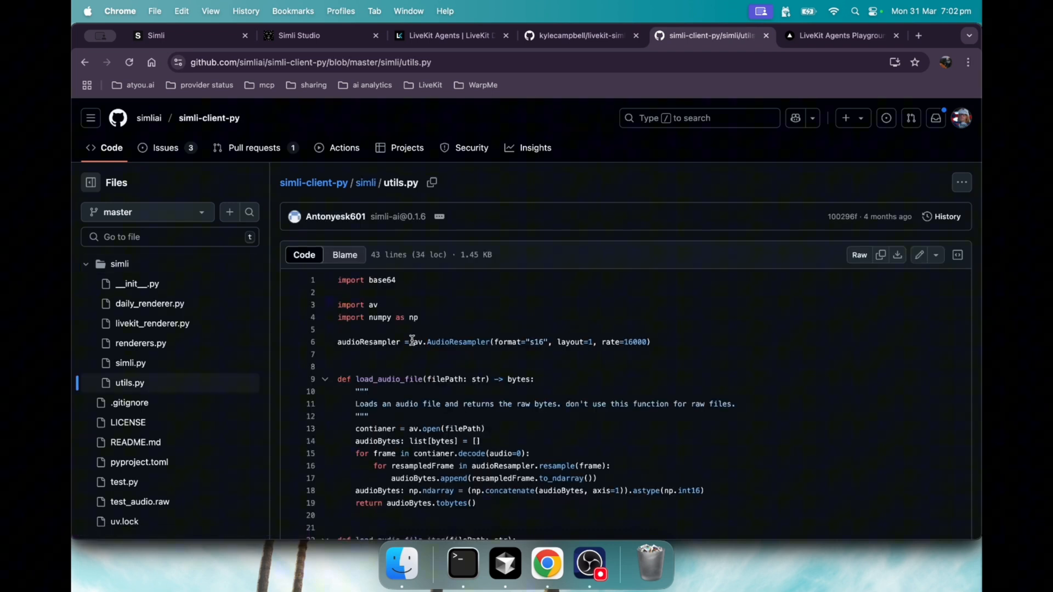
mouse_move(488, 344)
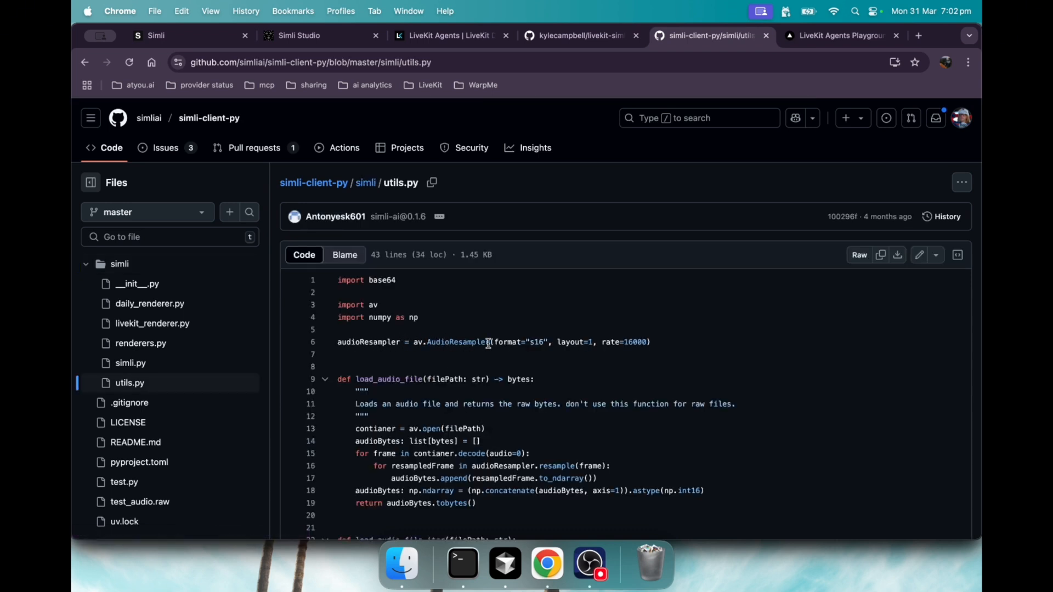
mouse_move(585, 342)
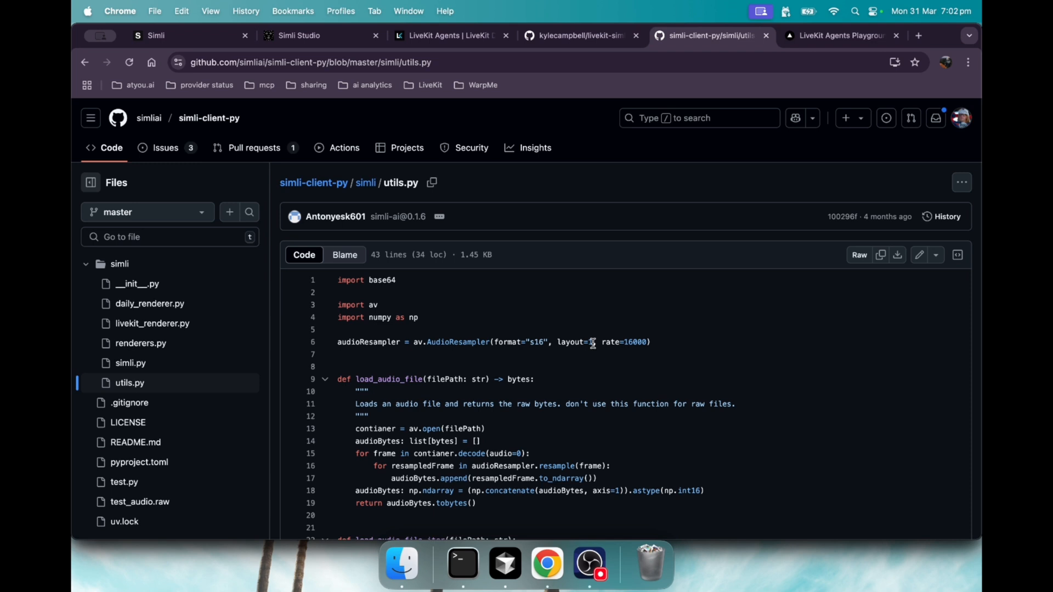
mouse_move(607, 159)
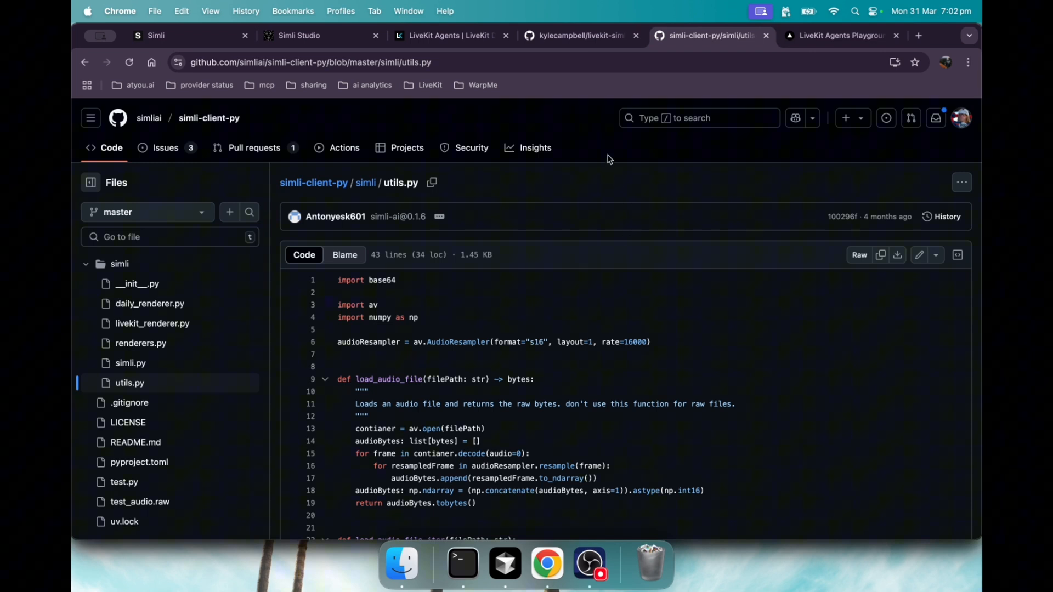
mouse_move(461, 562)
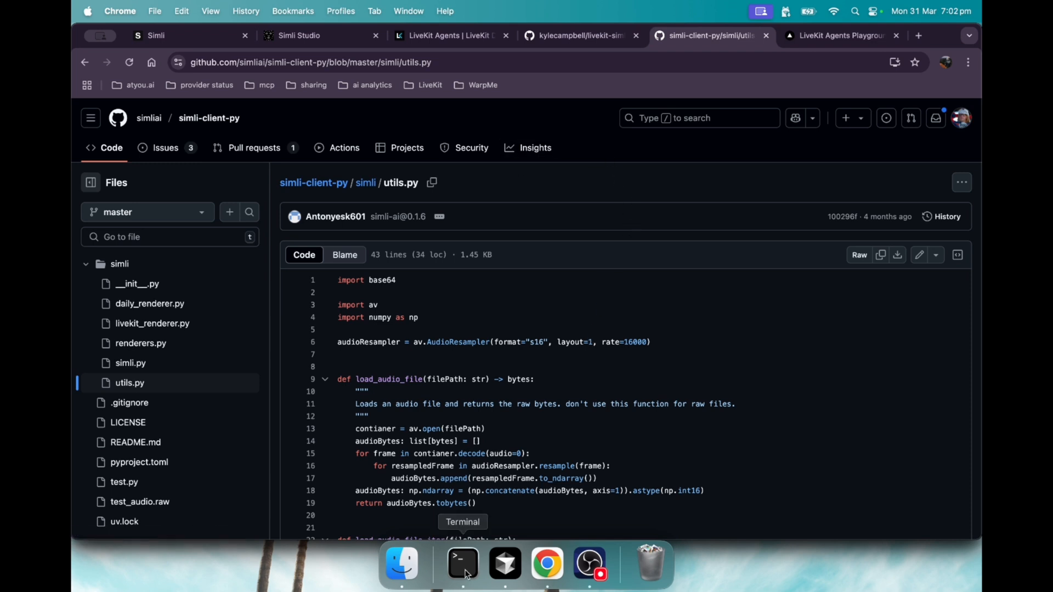
Check the dispatcher serving on port 8089 in Terminal and run agent_worker.py from Cursor
left_click(579, 35)
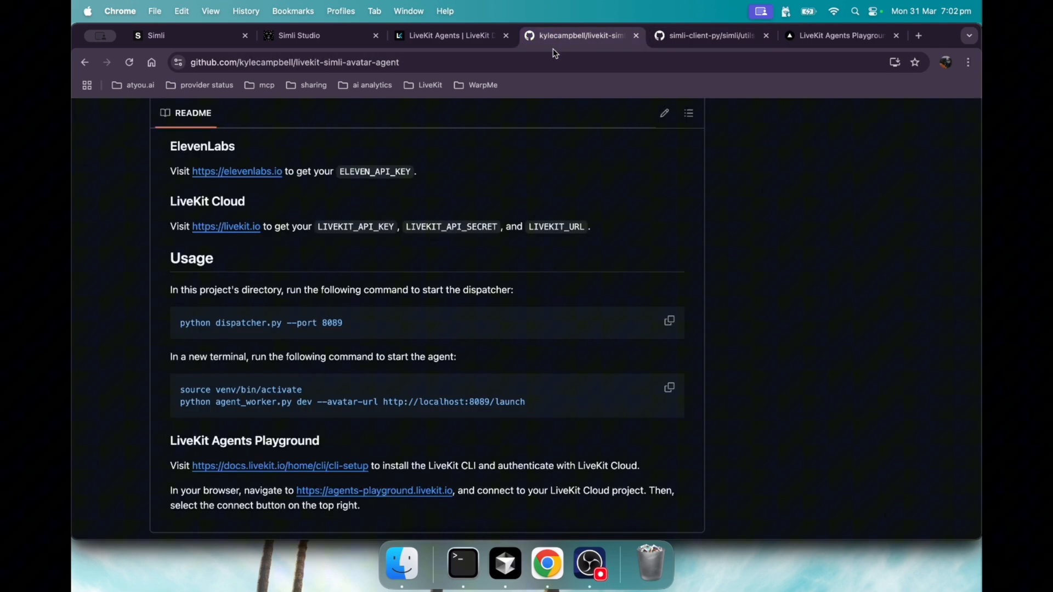
mouse_move(462, 563)
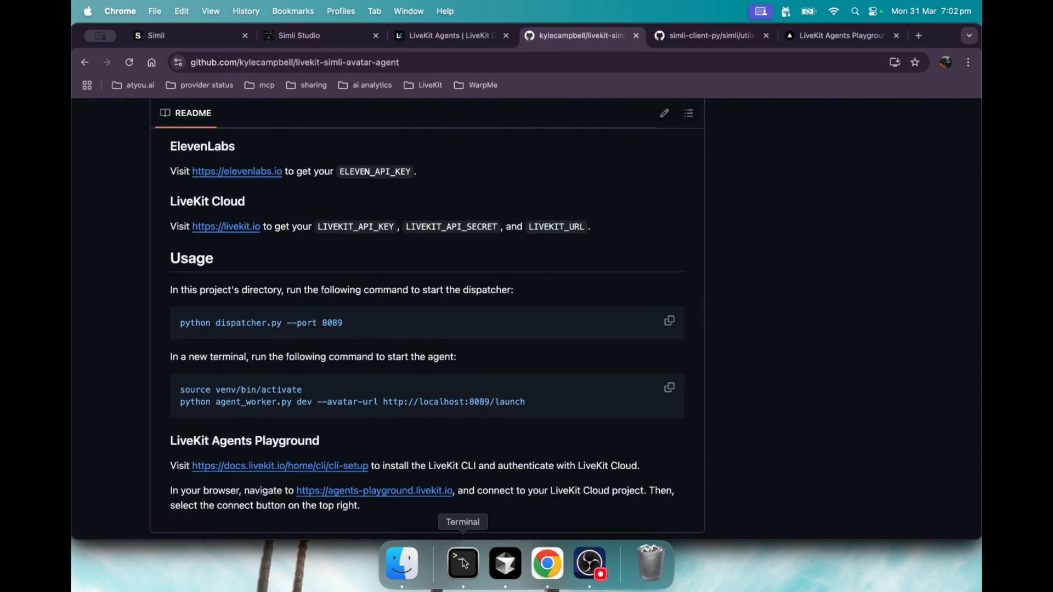
left_click(463, 563)
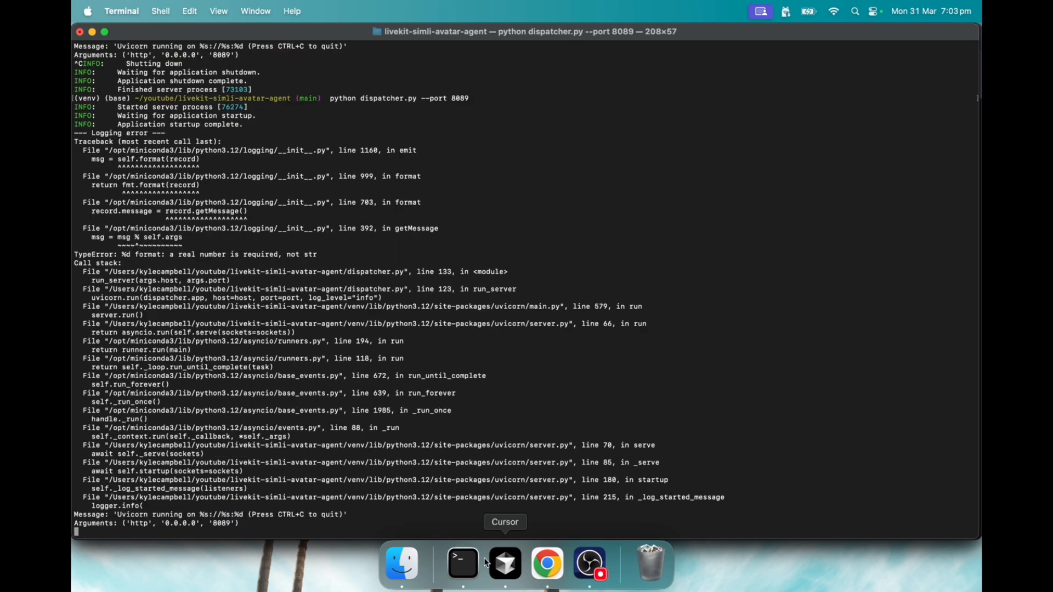
left_click(504, 564)
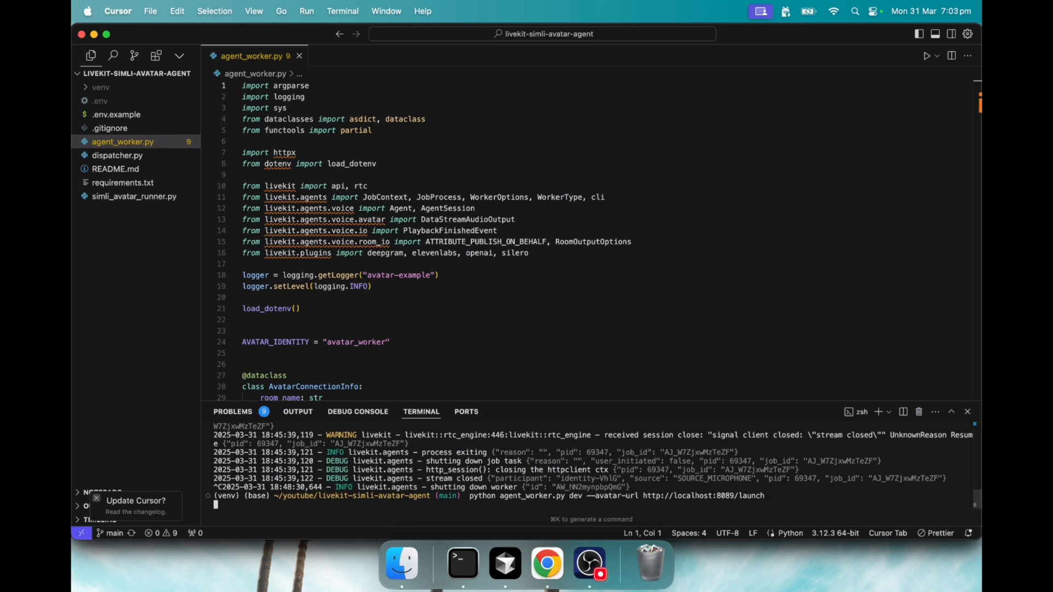
key("Return")
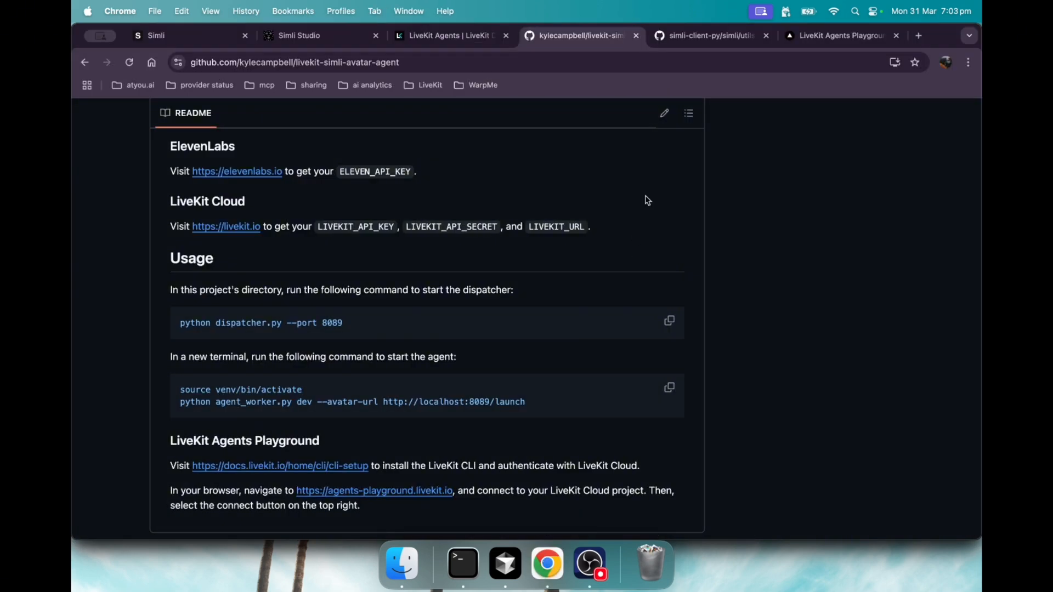
Show the LiveKit Agents Playground page with room and agent disconnected
left_click(838, 35)
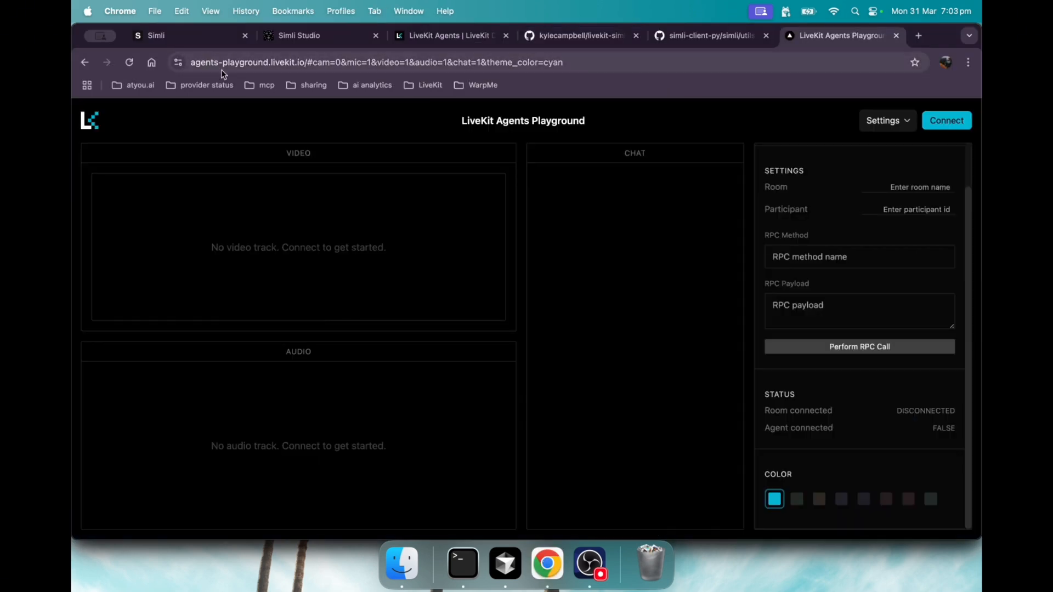
mouse_move(279, 73)
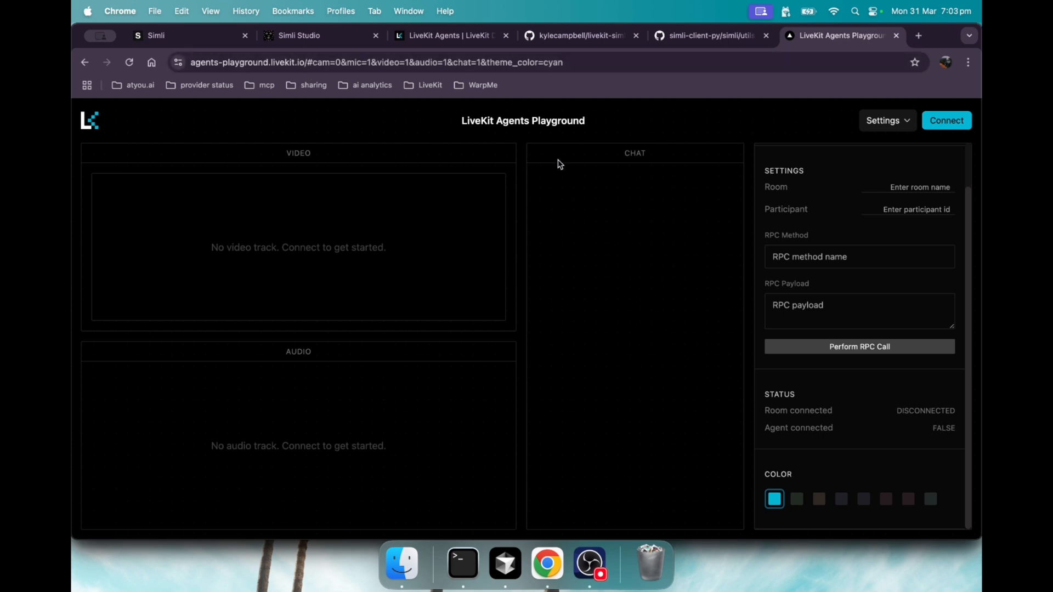
mouse_move(612, 305)
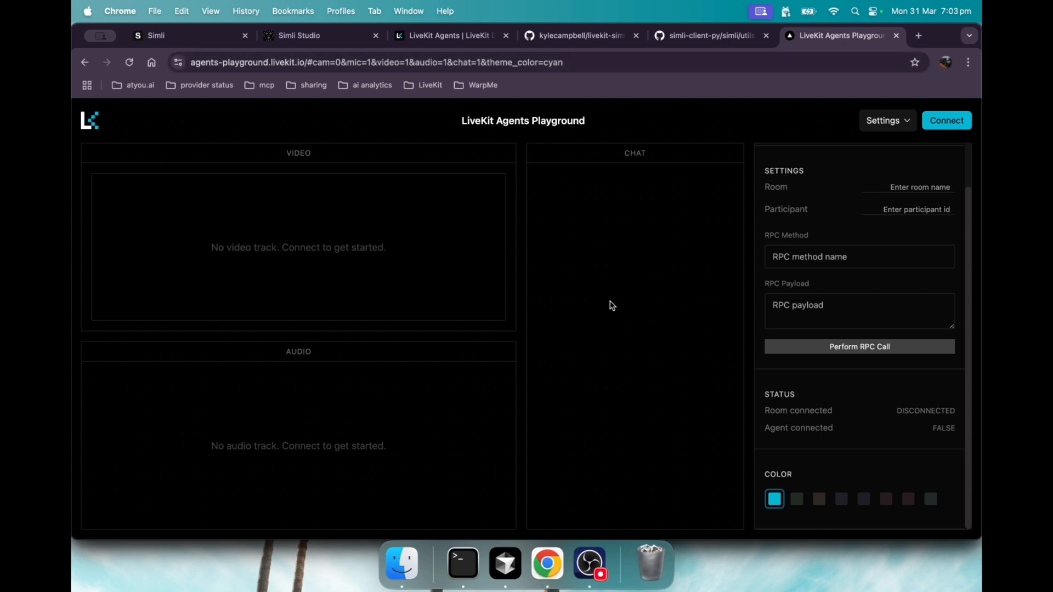
mouse_move(635, 224)
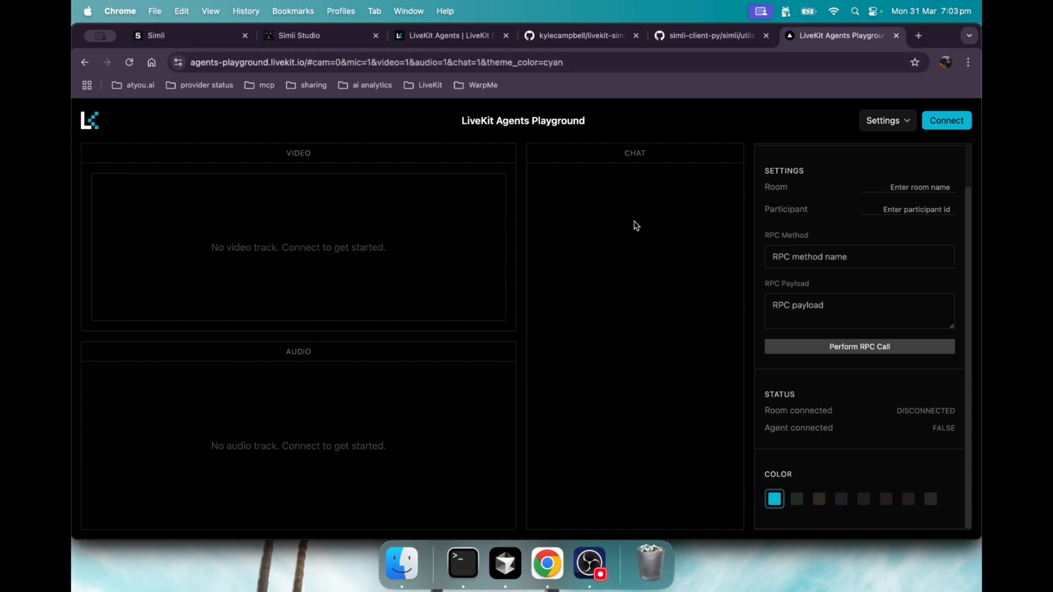
mouse_move(949, 126)
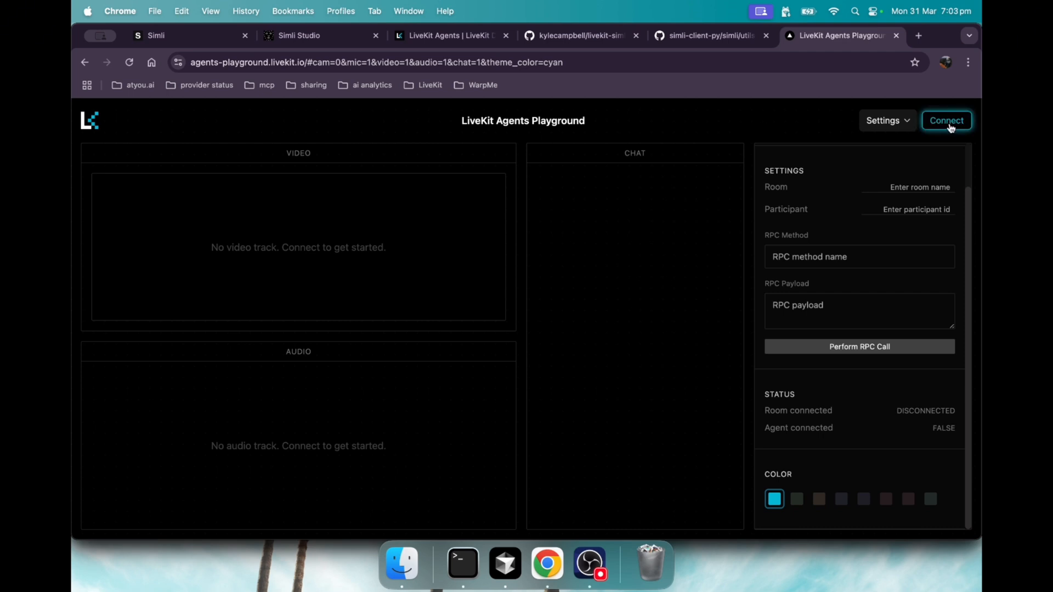
Connect to a room so the Simli avatar joins and answers a short voice conversation
left_click(948, 121)
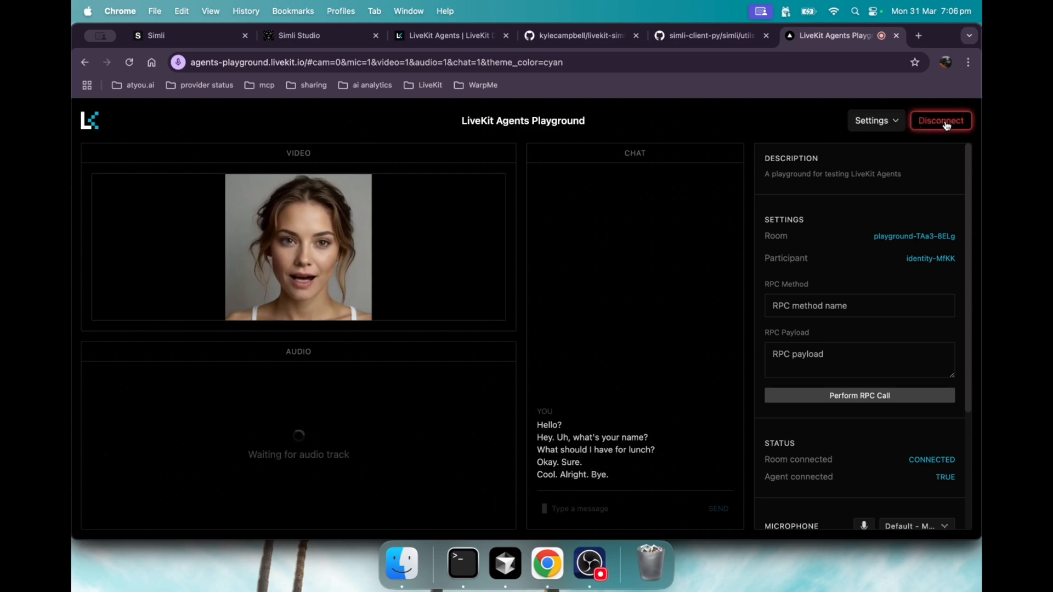
Disconnect the session, leaving the video and chat panels empty
left_click(941, 120)
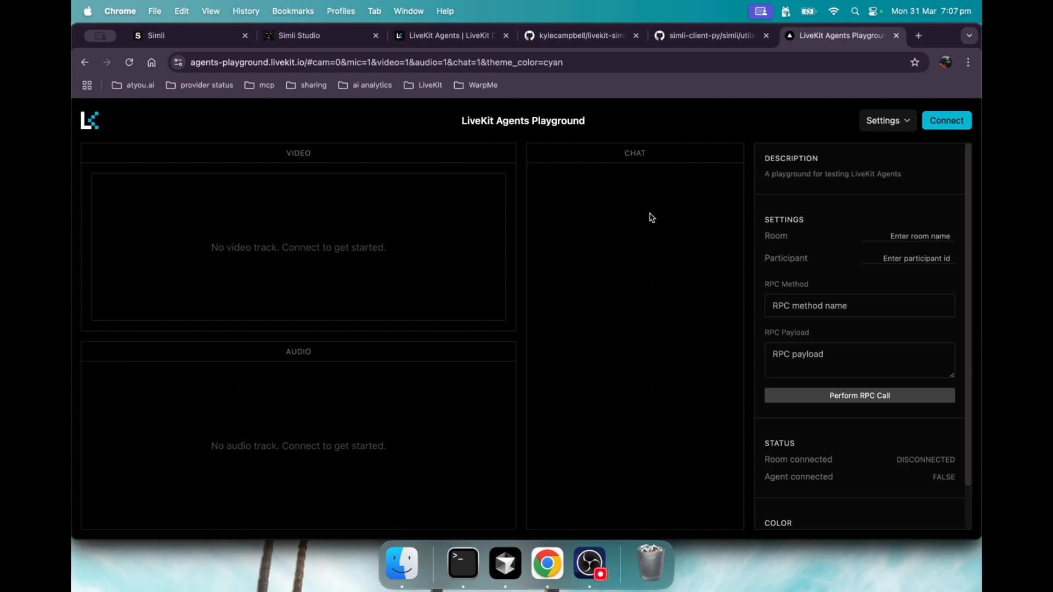
mouse_move(647, 225)
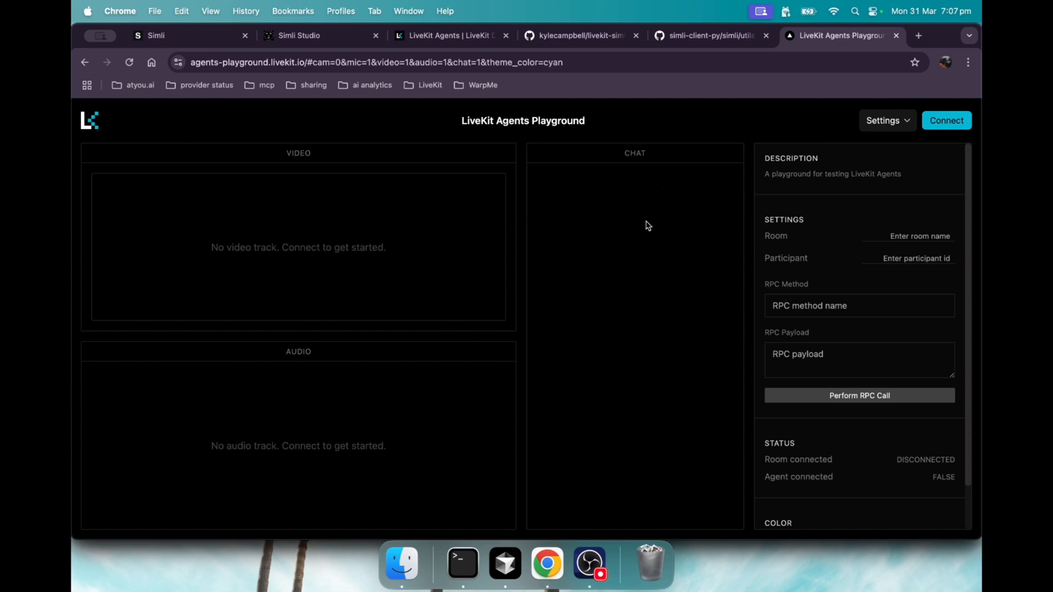
mouse_move(656, 228)
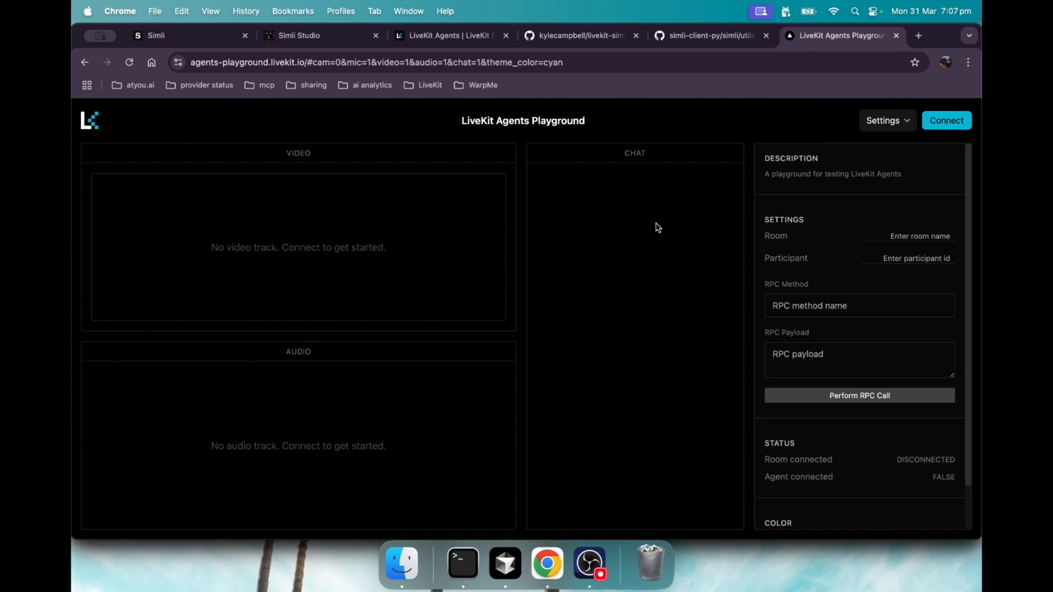